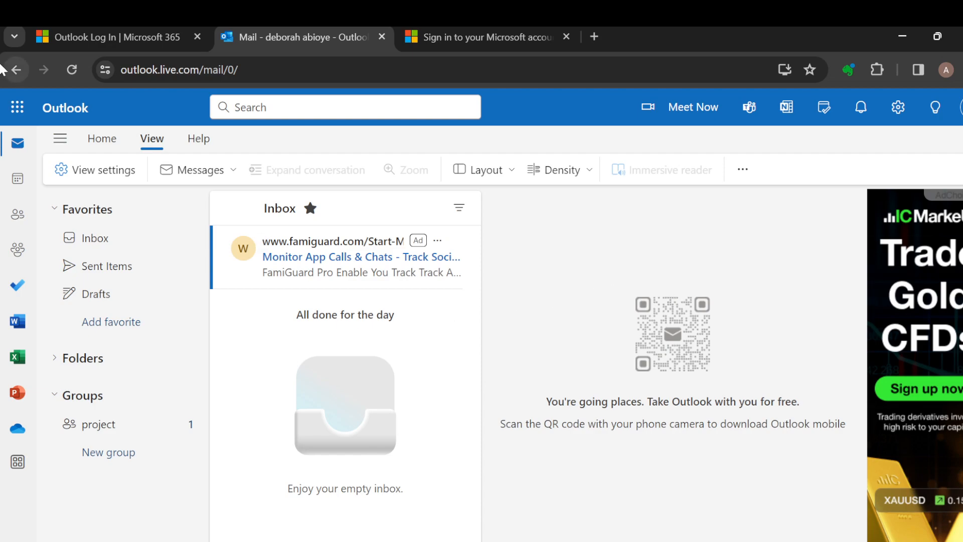
- Switch the inbox ribbon to the Home mail commands
left_click(102, 139)
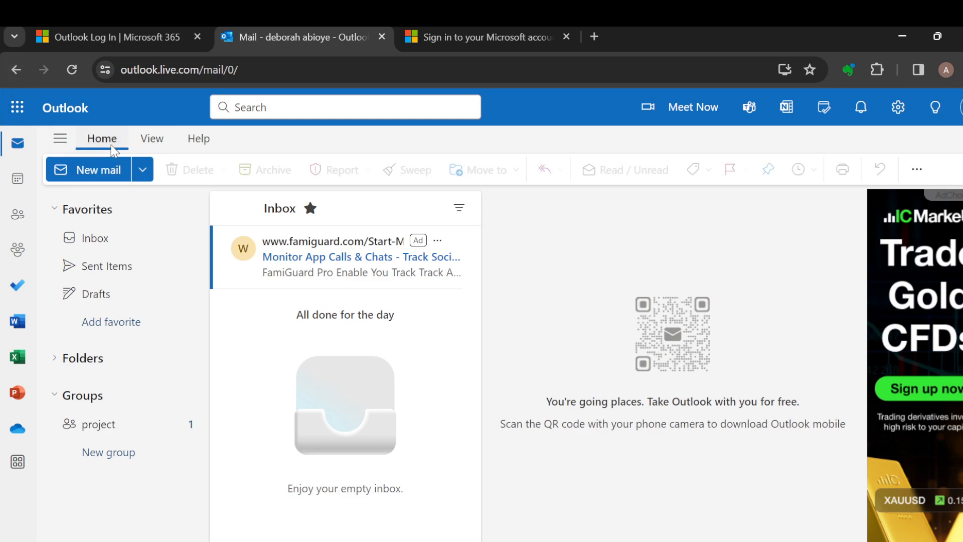
mouse_move(168, 417)
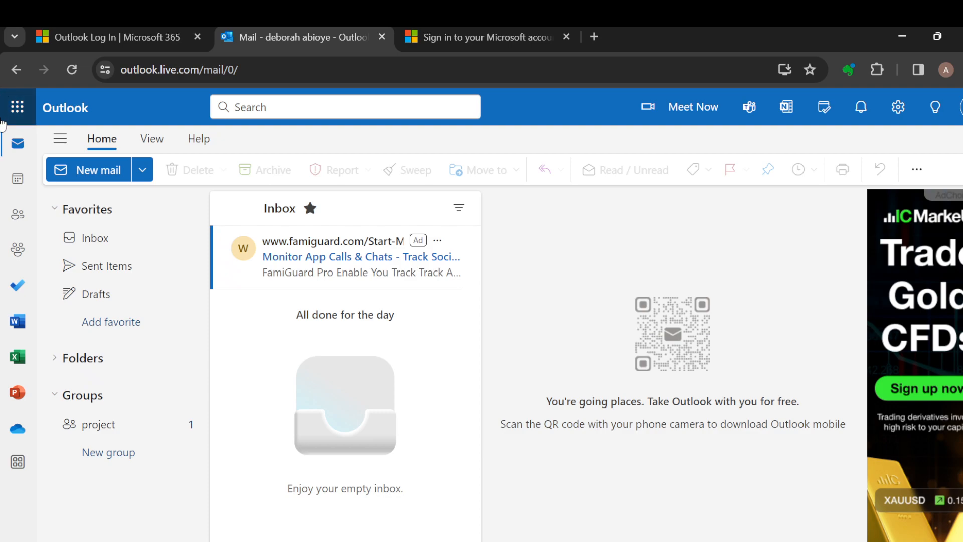
mouse_move(17, 178)
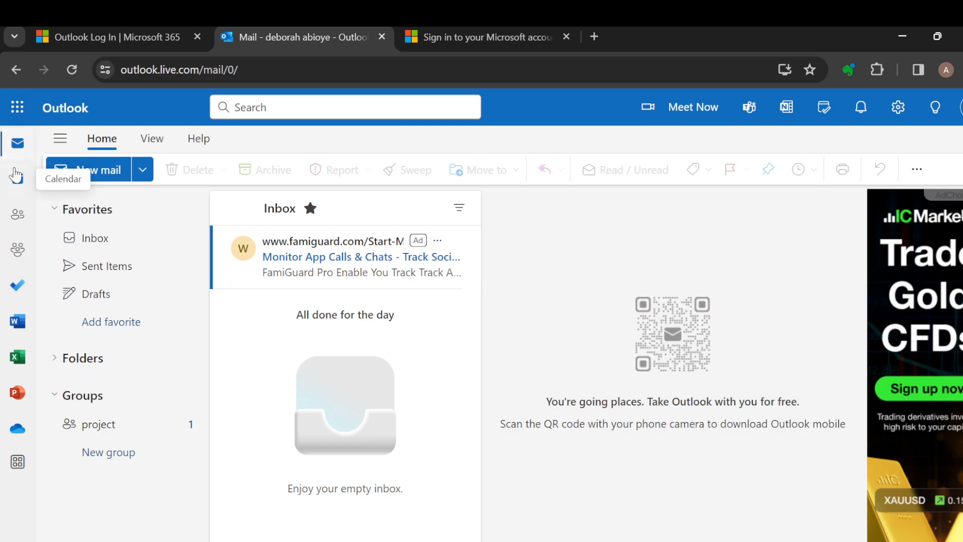
mouse_move(18, 214)
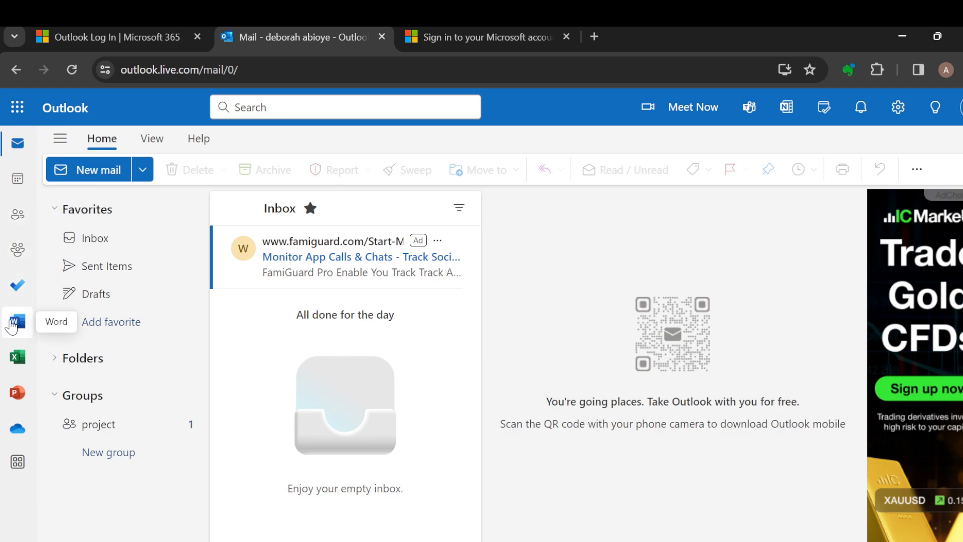
mouse_move(17, 215)
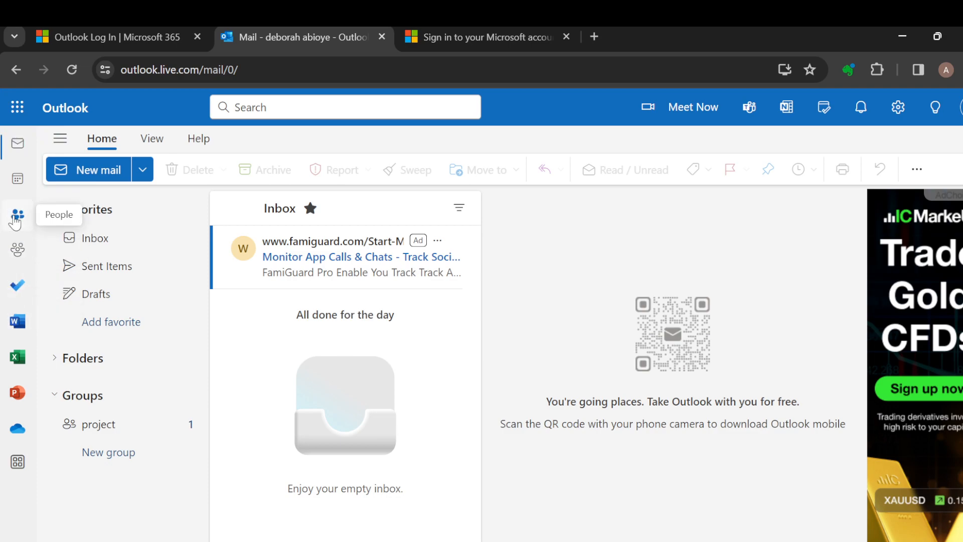
- Go from the inbox to the People contacts page
left_click(17, 217)
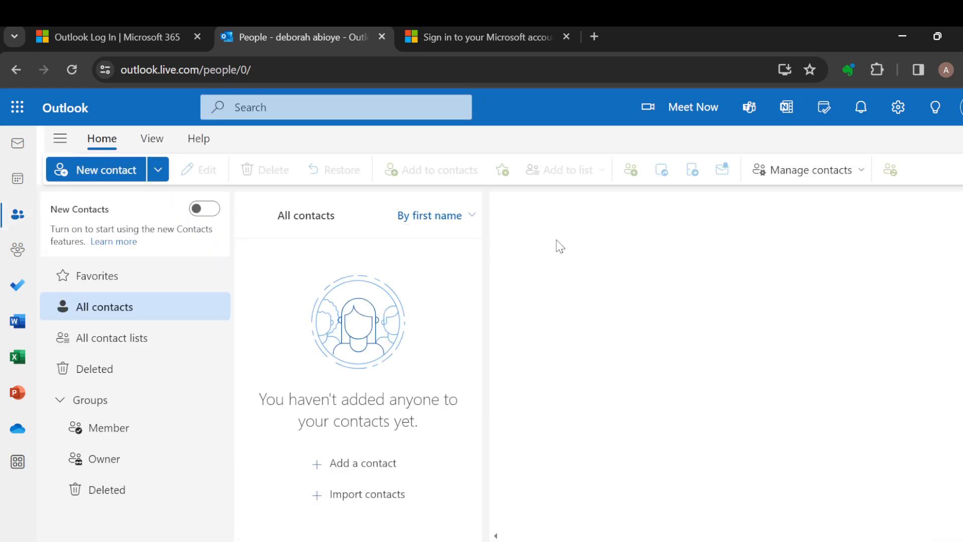
mouse_move(119, 268)
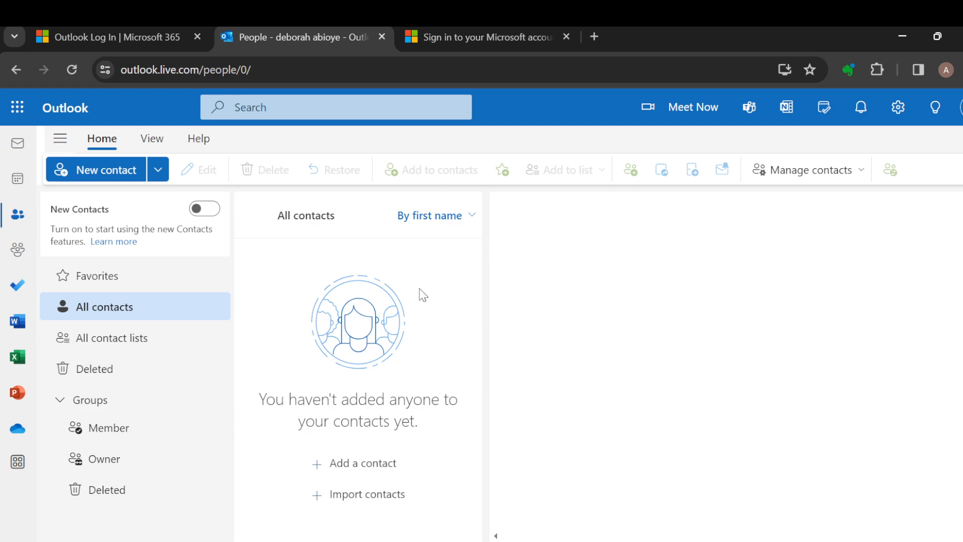
mouse_move(362, 462)
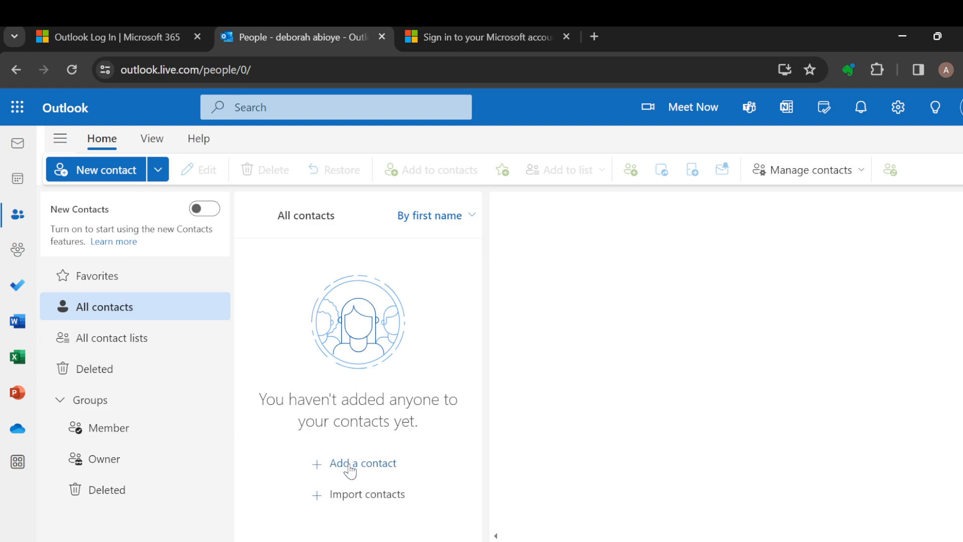
mouse_move(368, 482)
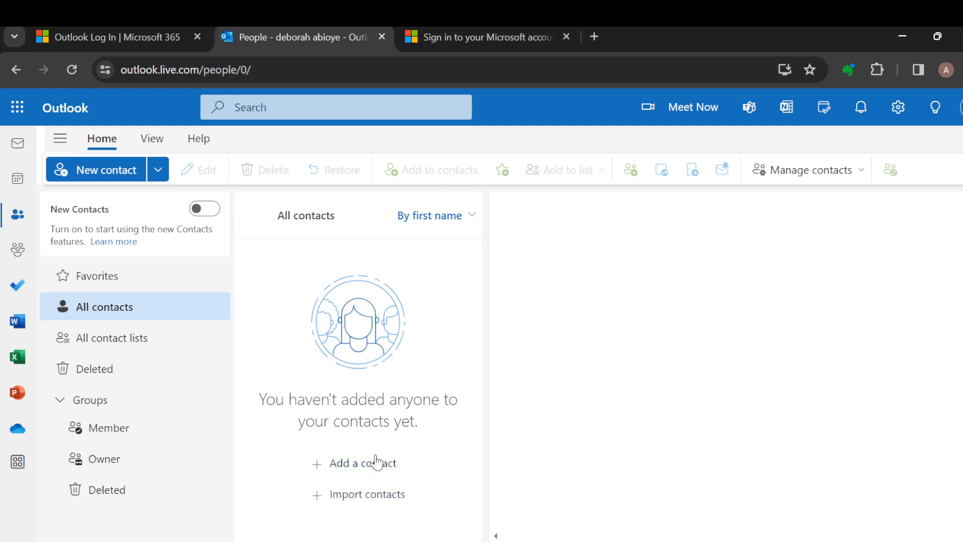
- Start a new contact via 'Add a contact' on the empty contacts list
left_click(362, 462)
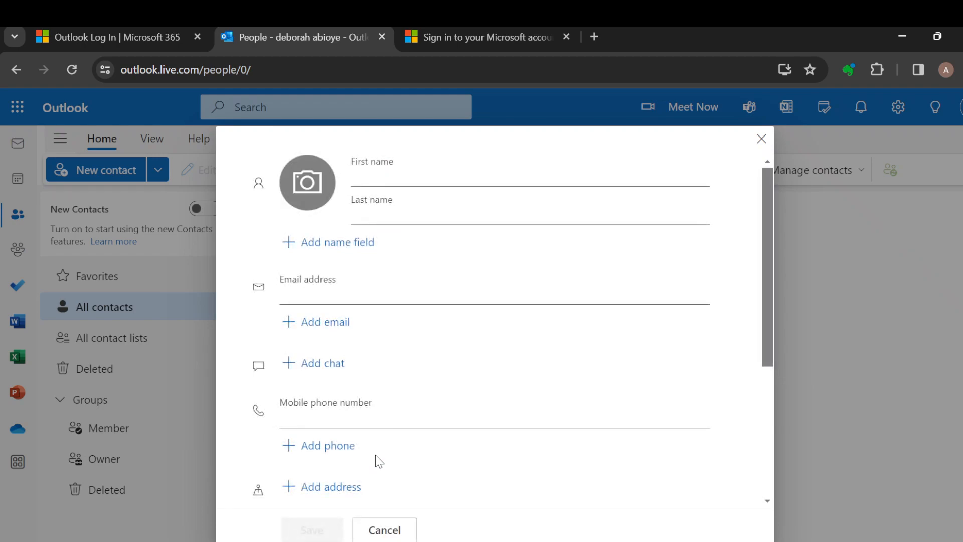
mouse_move(326, 207)
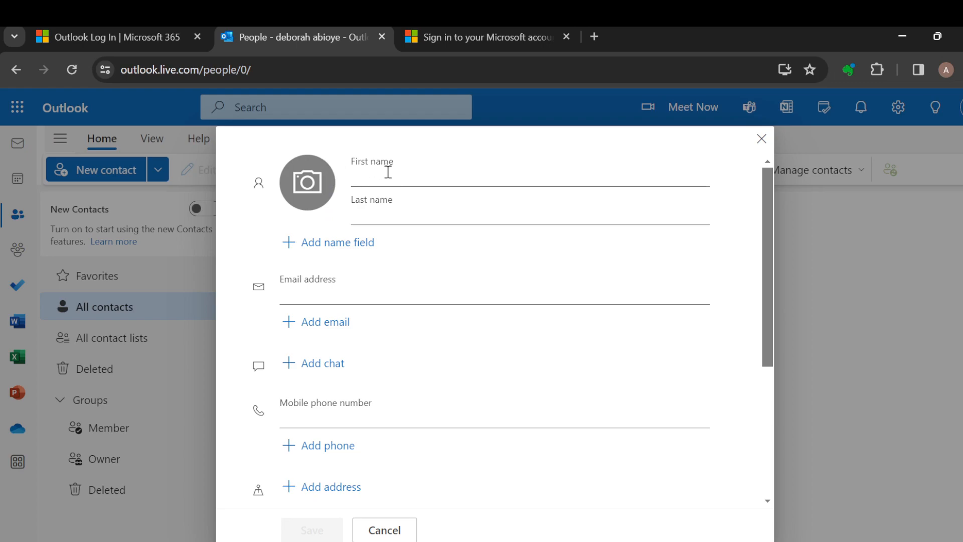
mouse_move(298, 245)
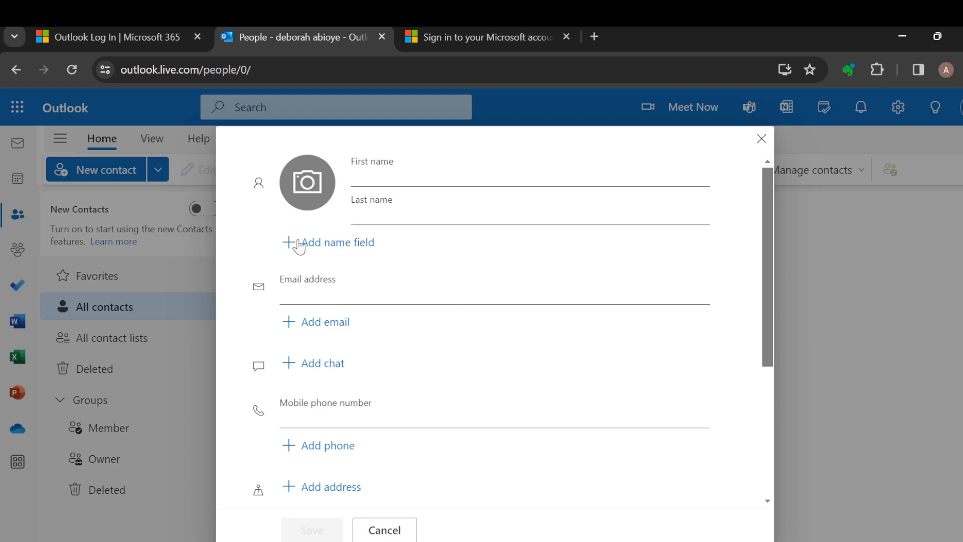
mouse_move(332, 288)
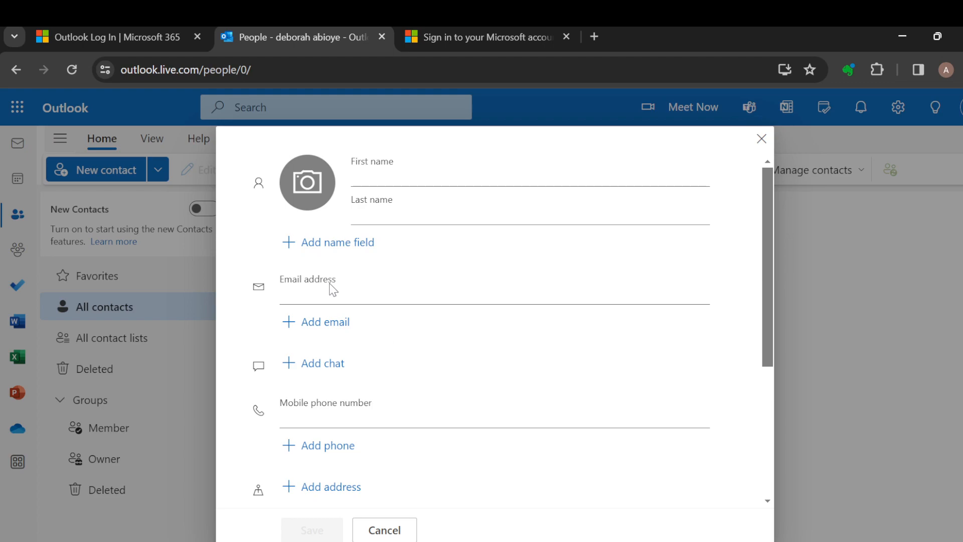
mouse_move(308, 328)
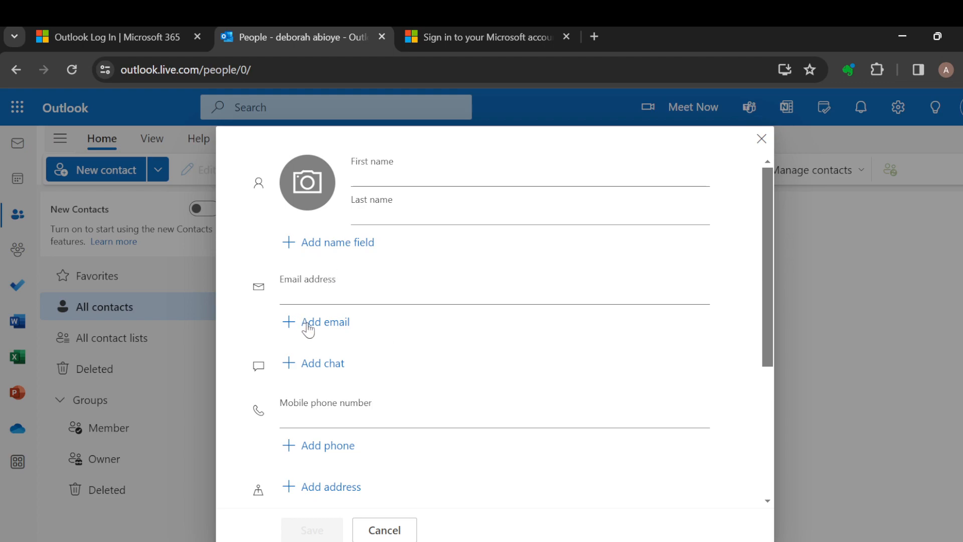
- Scroll the new-contact form down to the Company, Categorize and Notes fields
scroll("down", 3)
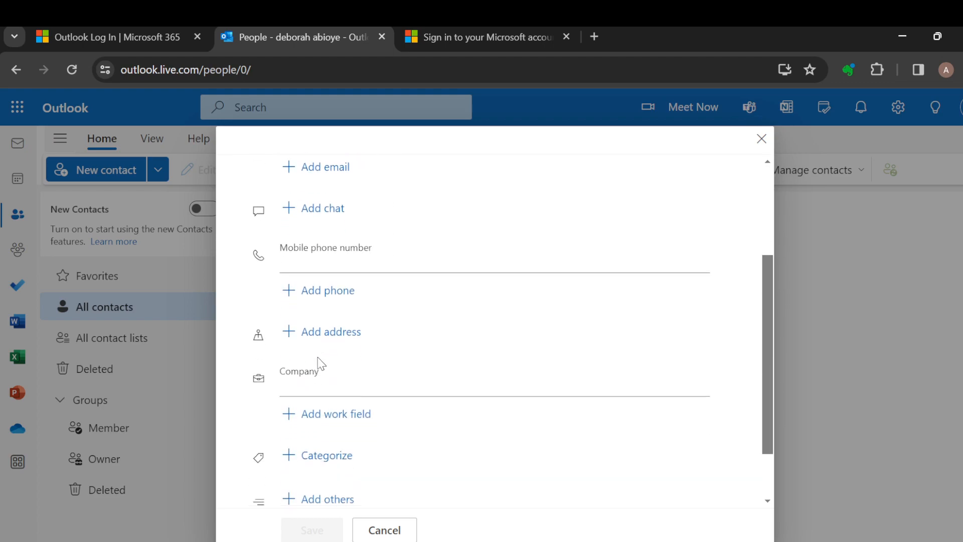
scroll("down", 3)
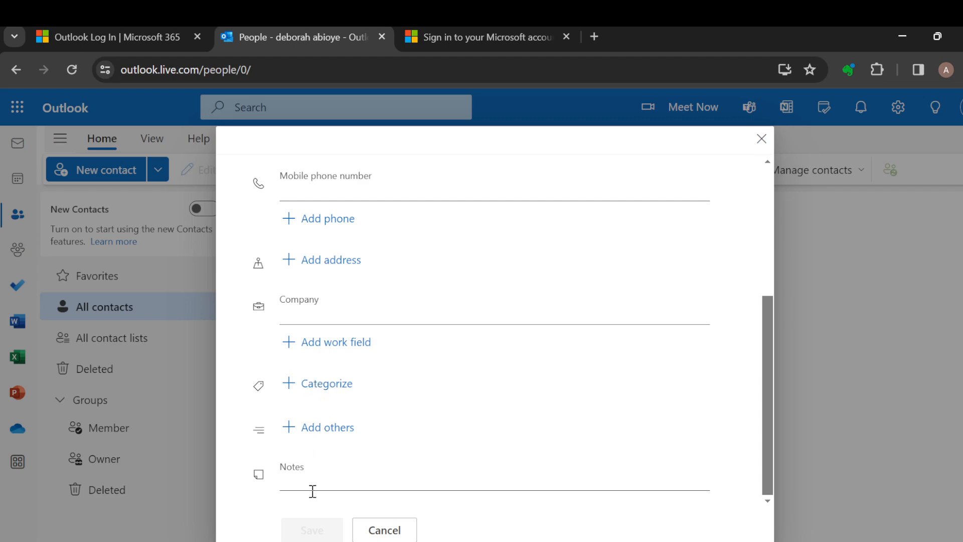
mouse_move(771, 220)
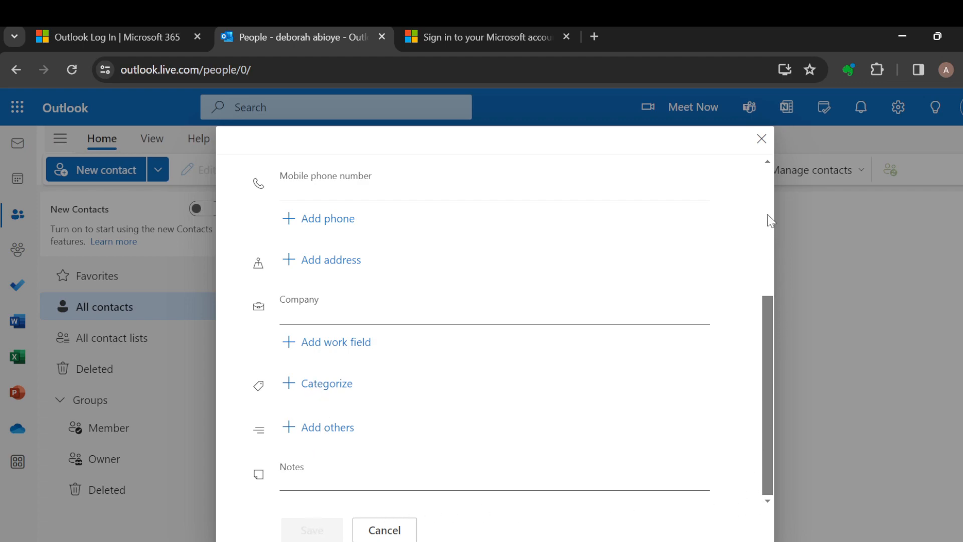
mouse_move(761, 139)
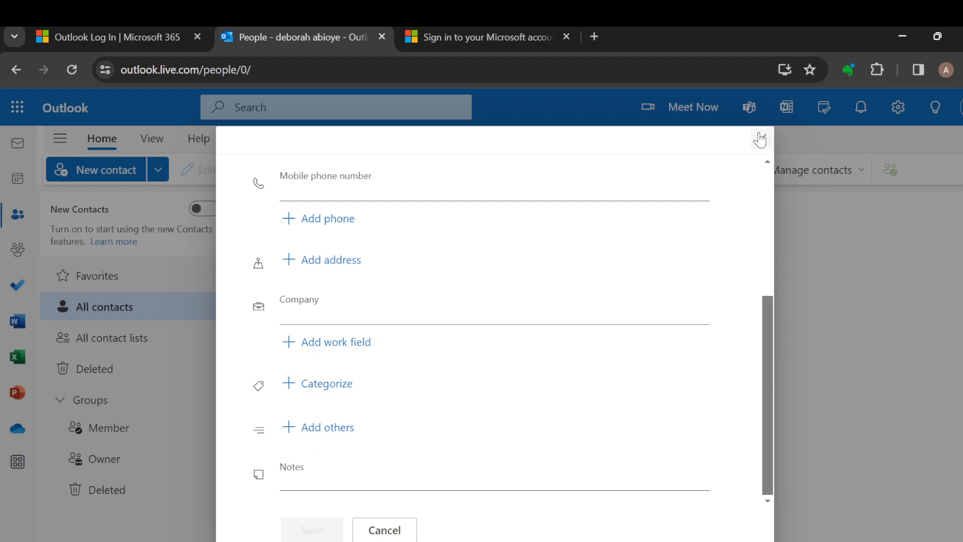